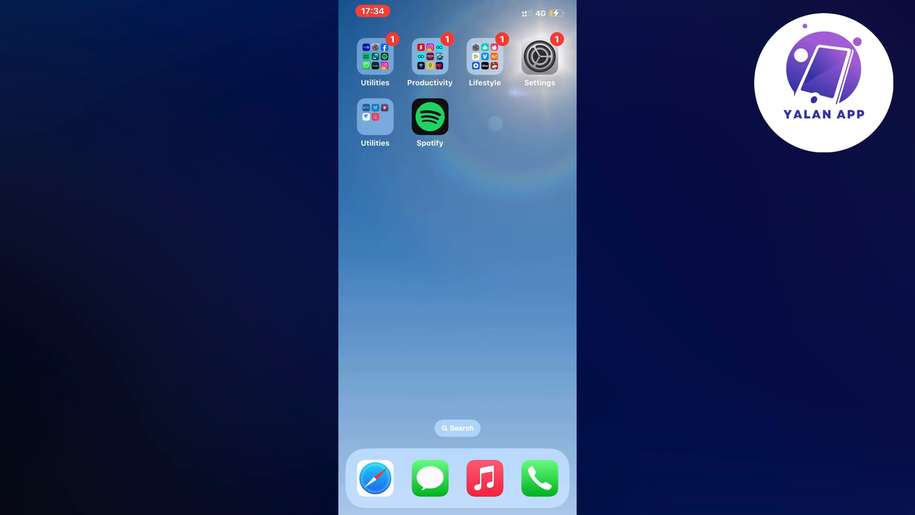
- Launch the Settings app from the home screen
{"action": "left_click", "coordinate": [538, 56]}
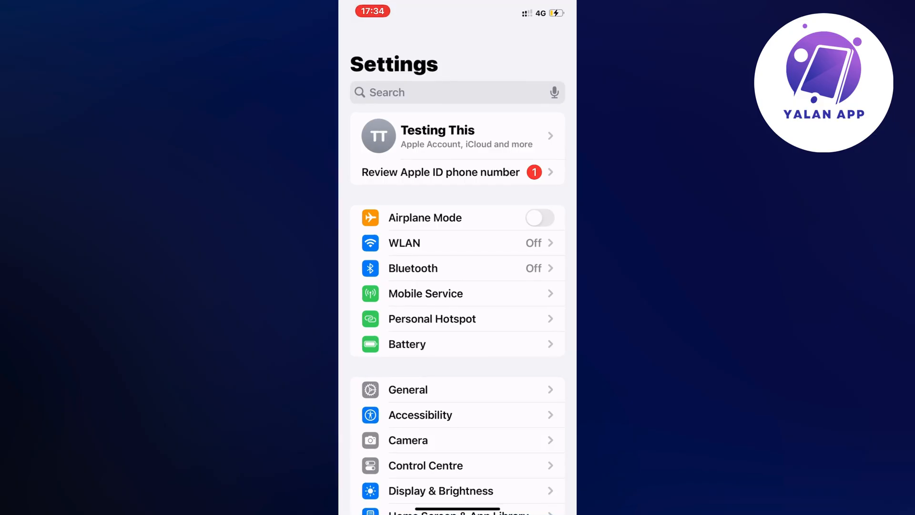
- Scroll down the Settings list toward General to reach iPhone Storage
{"action": "scroll", "scroll_direction": "down", "scroll_amount": 3}
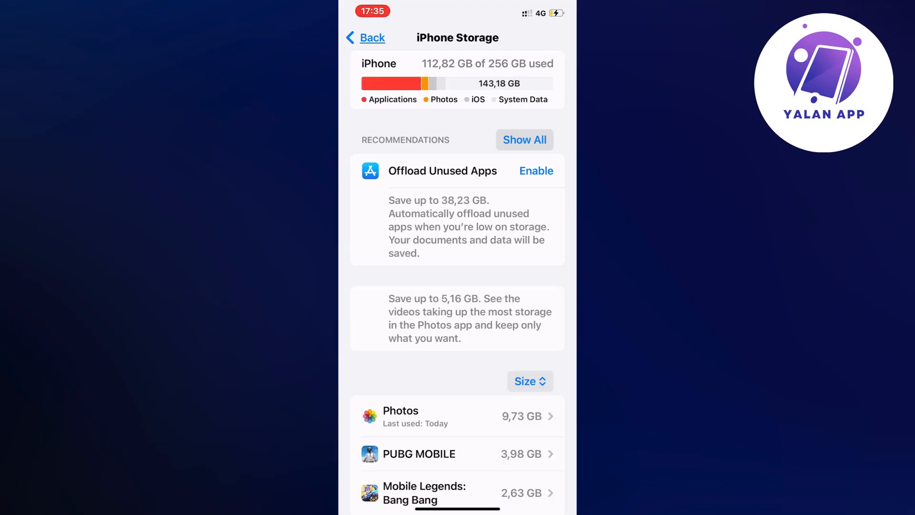
- Search the storage list for 'Spo' and go into Spotify's storage details
{"action": "scroll", "scroll_direction": "down", "scroll_amount": 3}
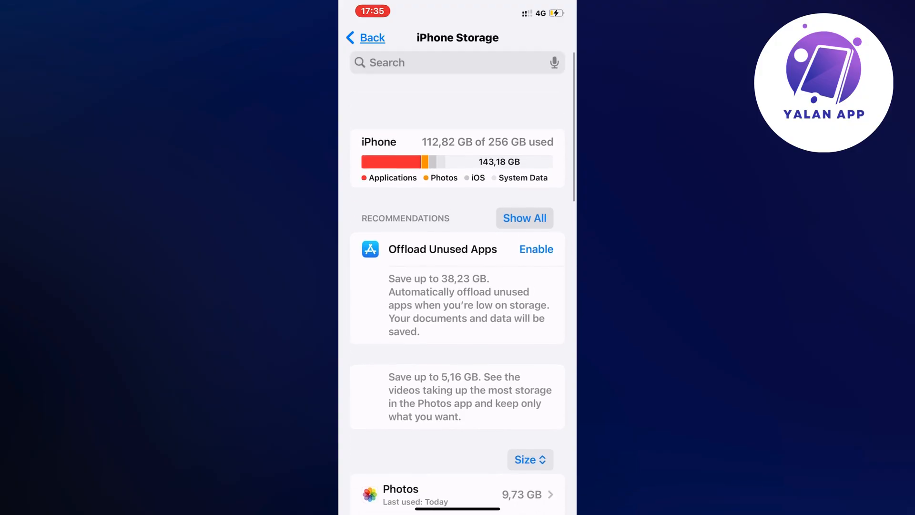
{"action": "scroll", "scroll_direction": "up", "scroll_amount": 3}
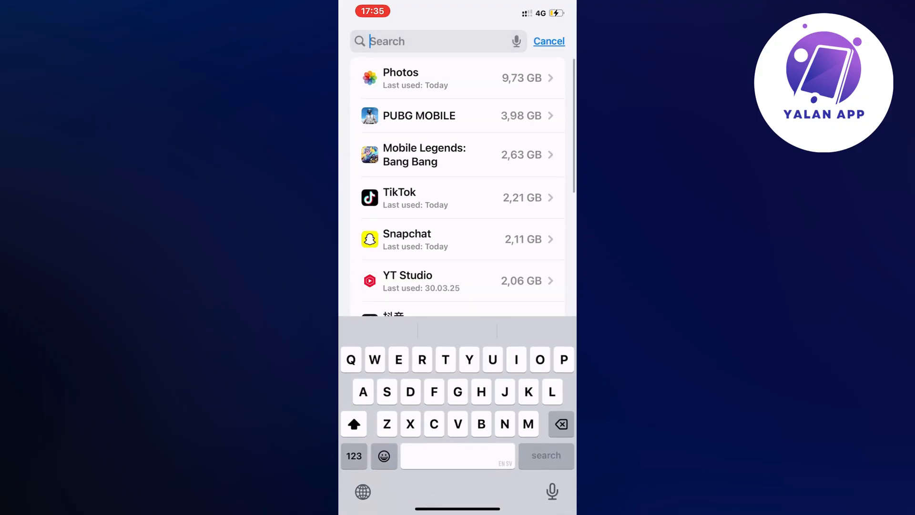
{"action": "type", "text": "Spo"}
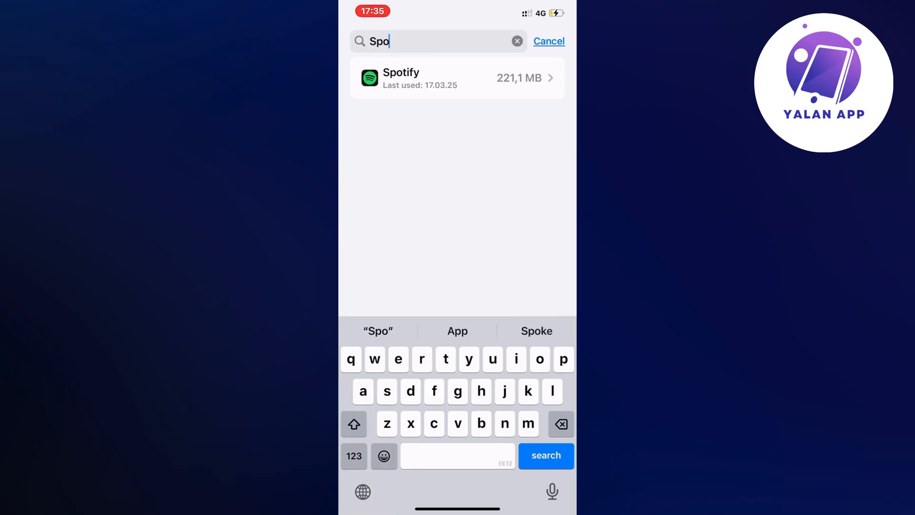
{"action": "left_click", "coordinate": [457, 77]}
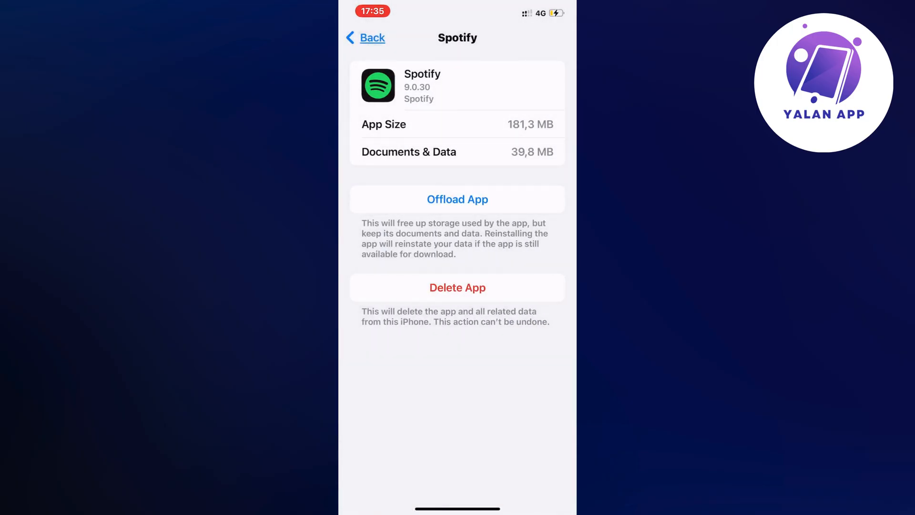
- Offload Spotify and confirm, keeping its documents and data
{"action": "left_click", "coordinate": [457, 199]}
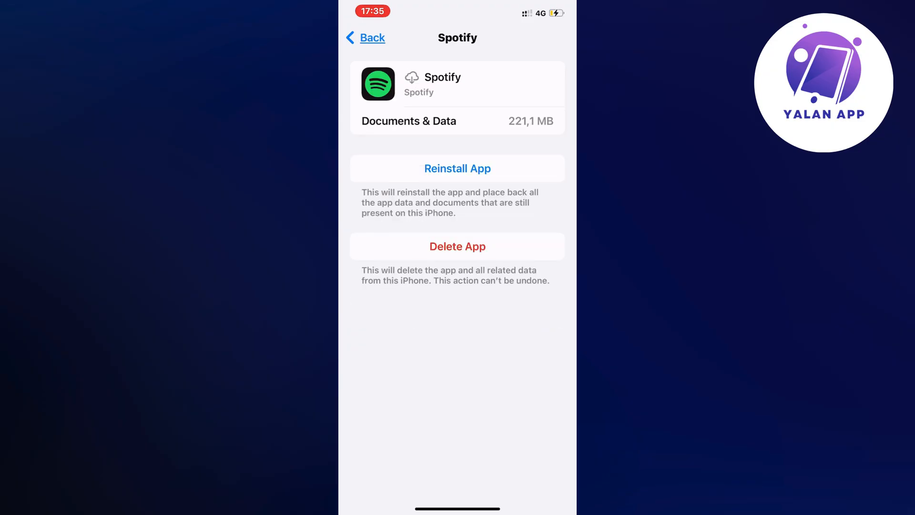
{"action": "left_click", "coordinate": [457, 168]}
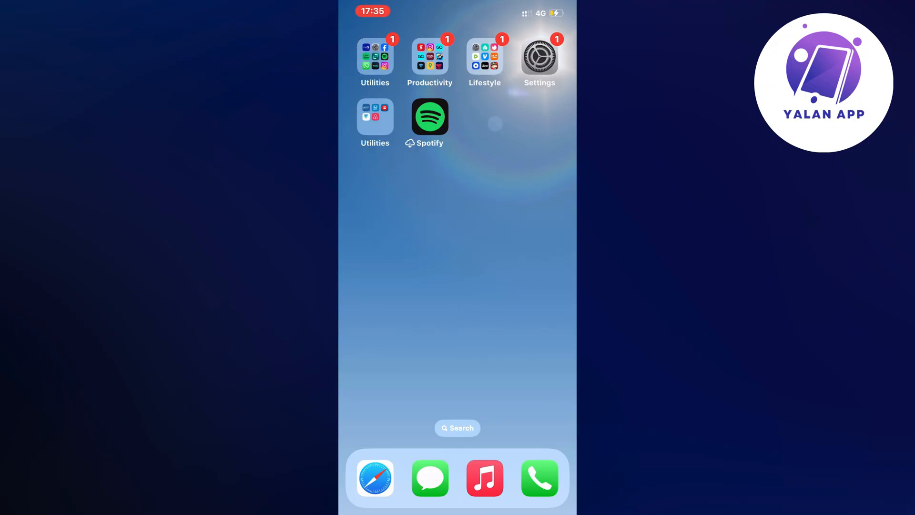
- Tap the offloaded Spotify icon so it starts re-downloading
{"action": "left_click", "coordinate": [431, 116]}
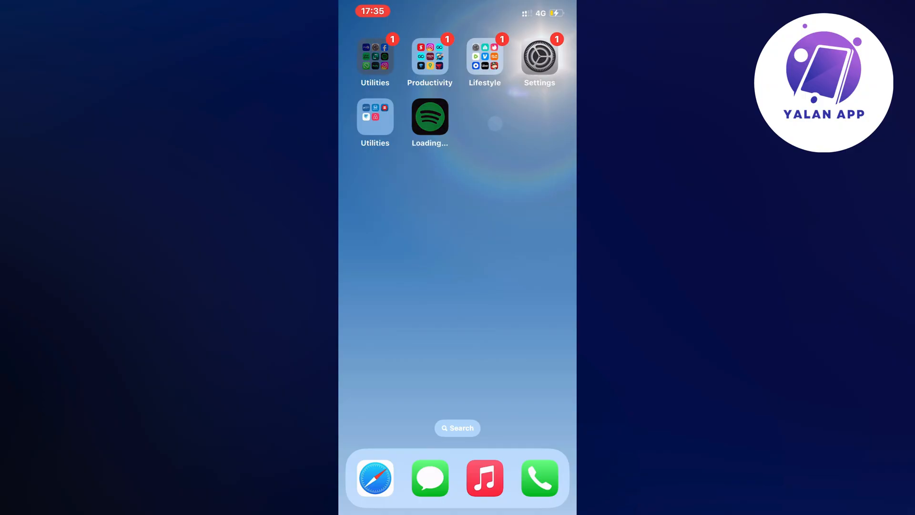